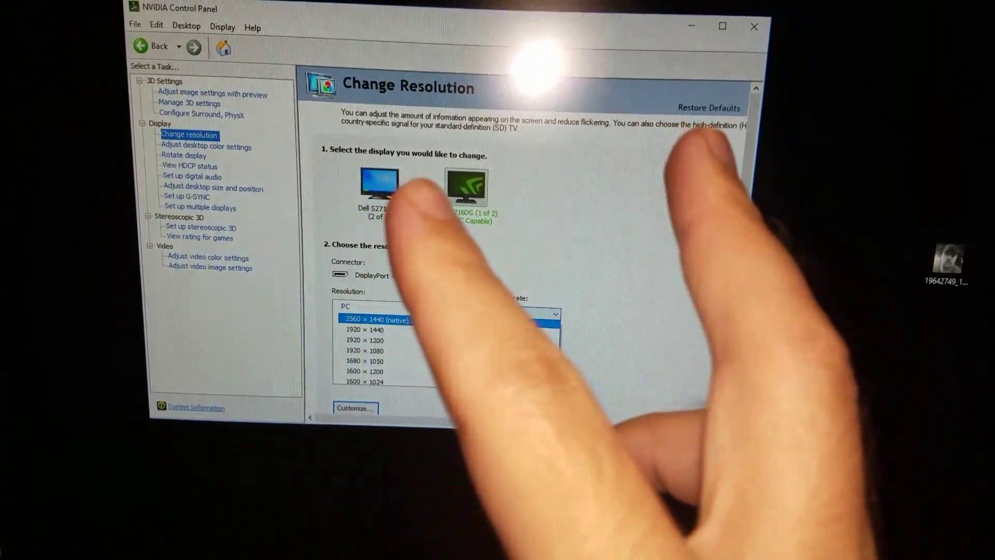
- Pick 2560 × 1440 (native) and 144Hz refresh rate for the Dell S2716DG
left_click(492, 317)
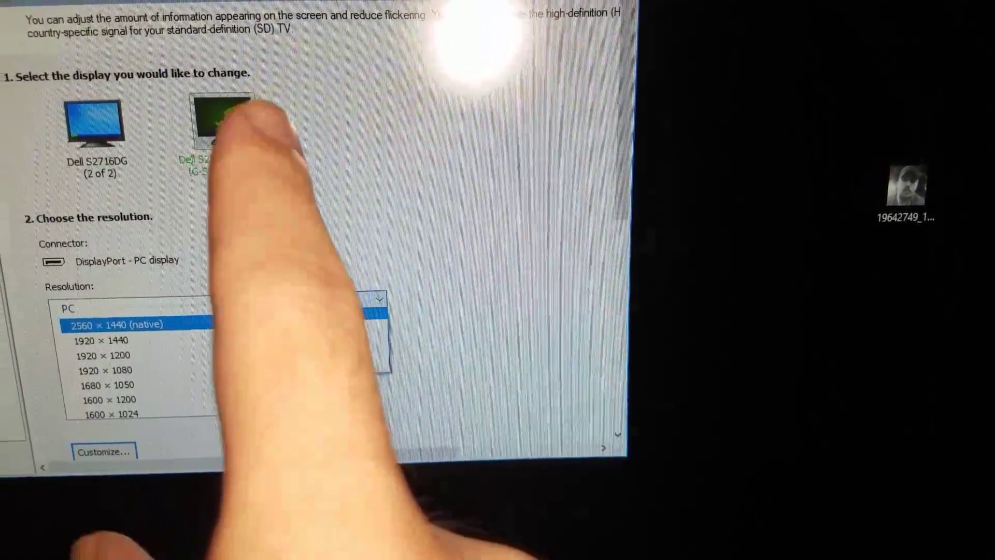
left_click(496, 235)
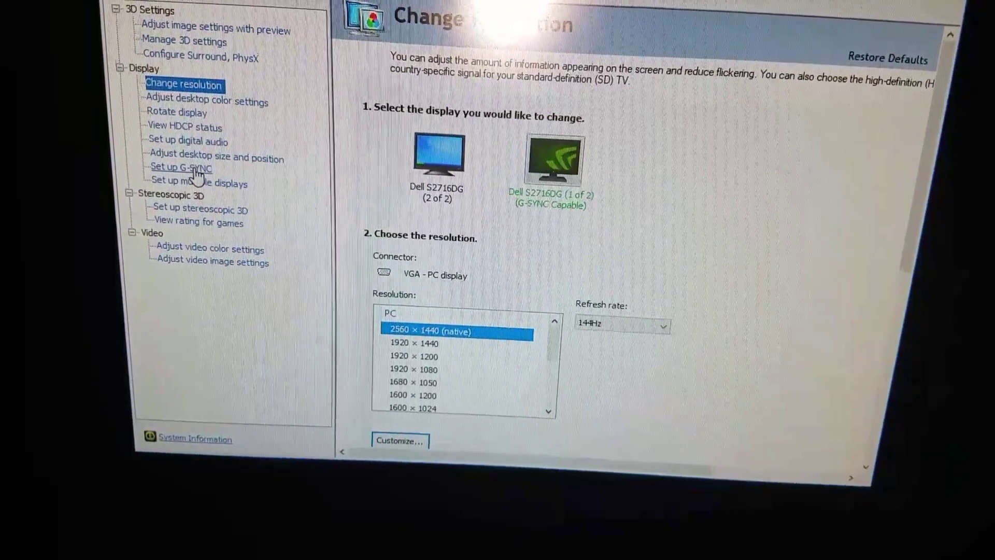
- Show the Set up G-SYNC page with G-SYNC enabled for windowed and full screen mode
left_click(180, 167)
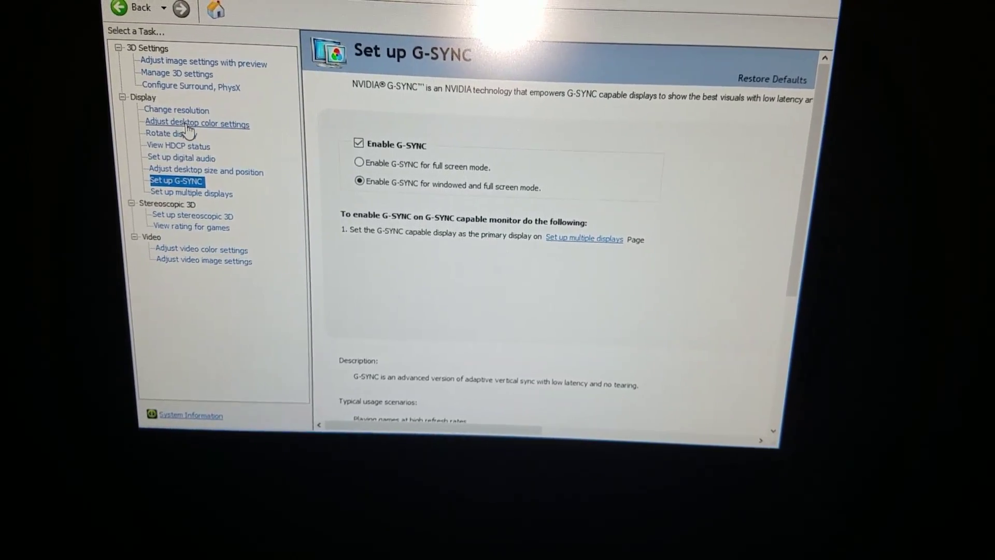
left_click(190, 193)
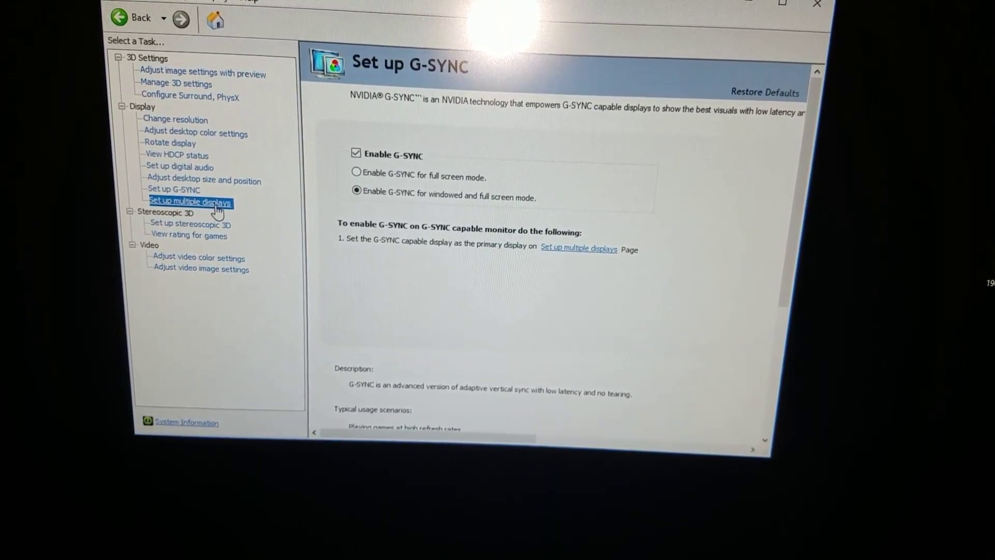
- Show Set up multiple displays with both Dell S2716DG monitors listed as 1 and 2
left_click(189, 202)
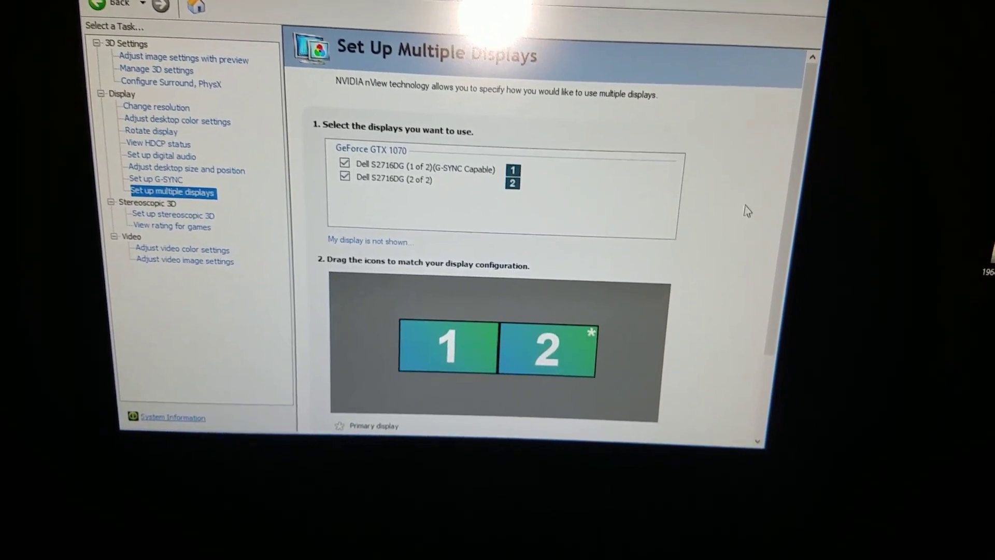
scroll("down", 3)
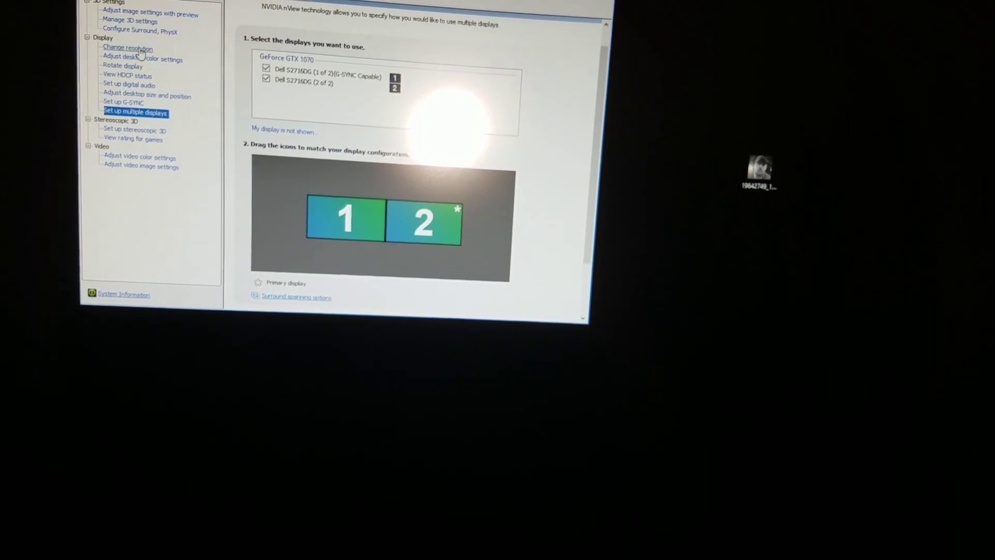
left_click(126, 48)
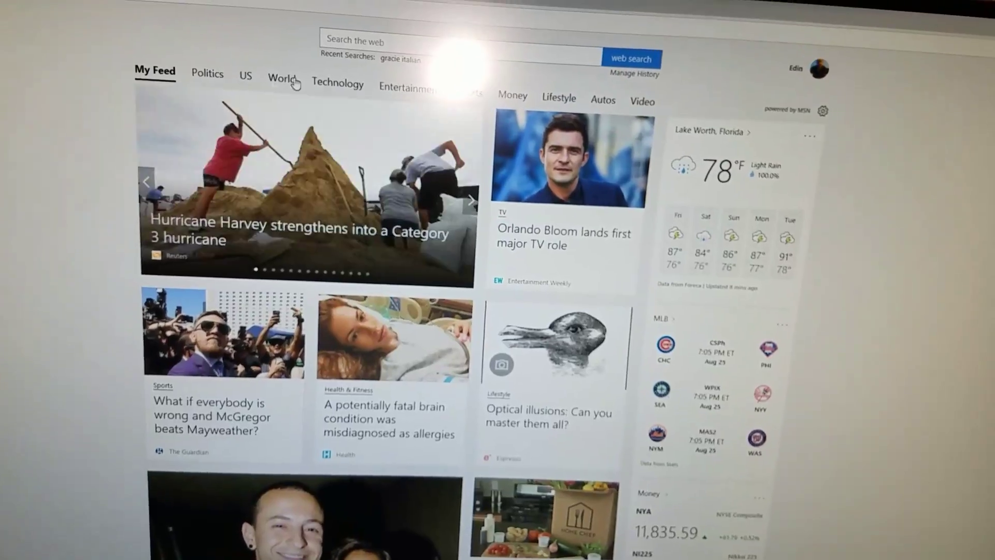
- Load the MSN start page with the news feed in Microsoft Edge
left_click(404, 87)
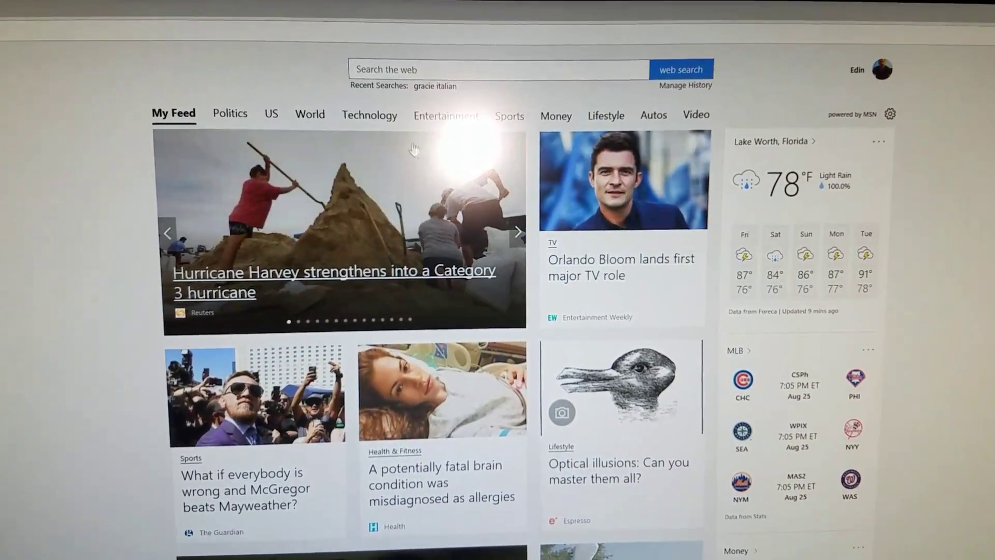
- Change the Dell S2716DG refresh rate from 60Hz to 144Hz, apply and keep the configuration
left_click(446, 115)
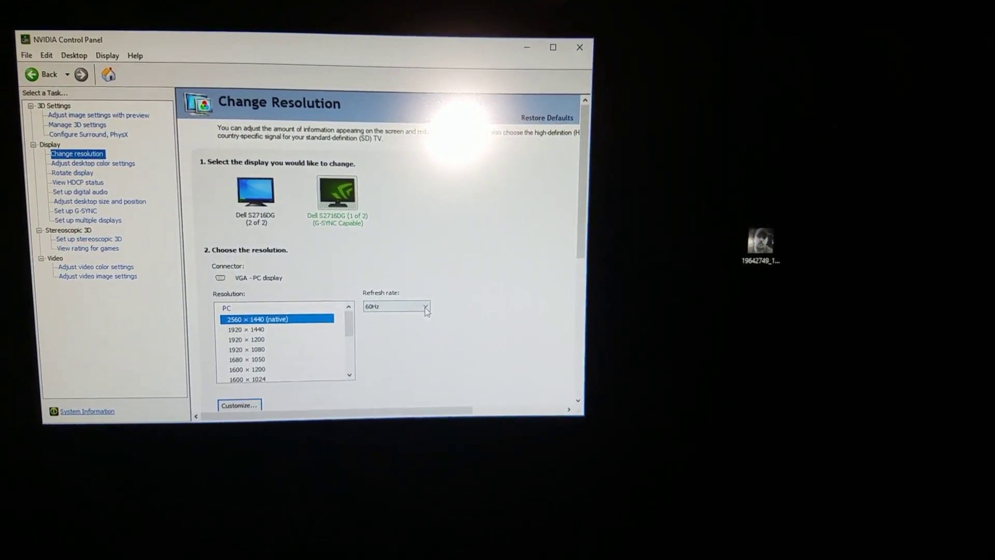
left_click(424, 307)
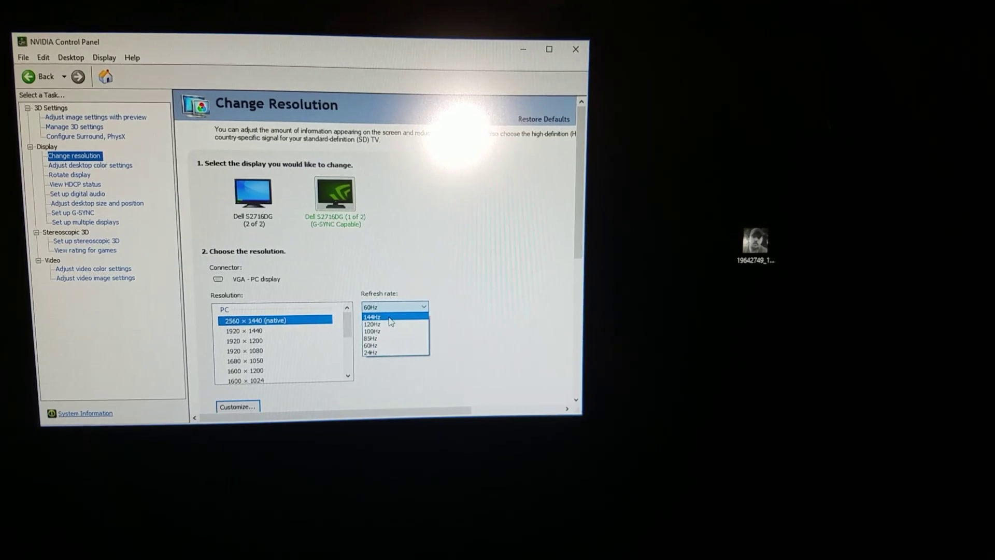
left_click(372, 315)
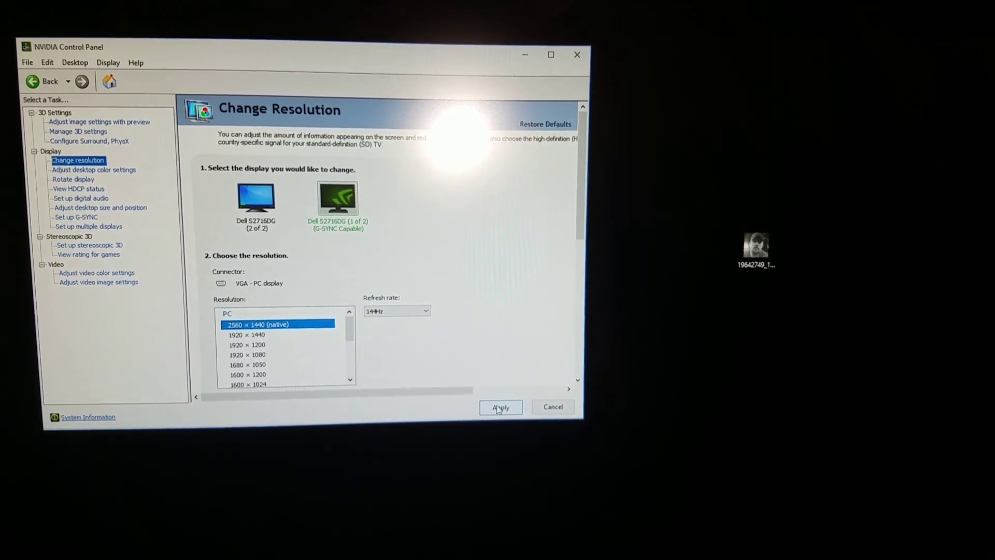
left_click(501, 406)
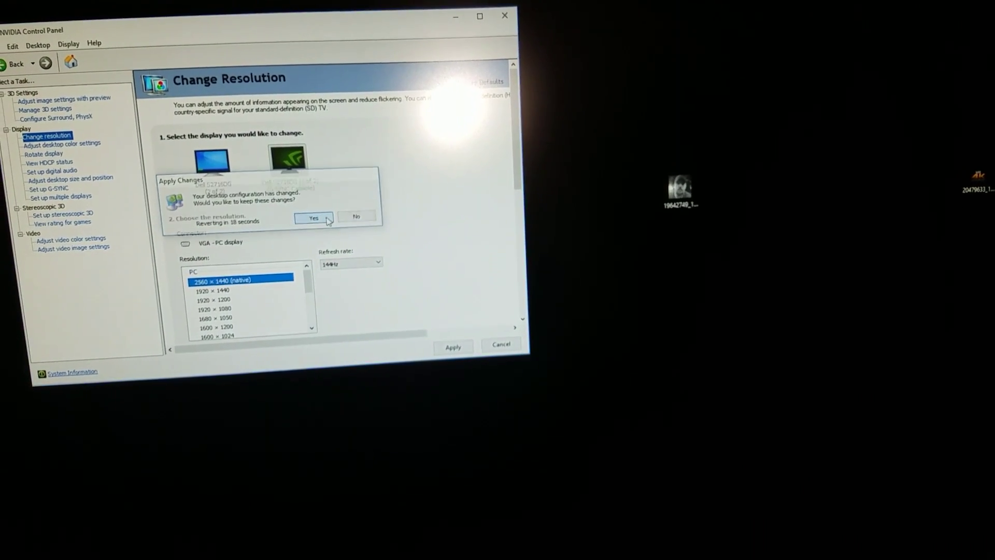
left_click(312, 218)
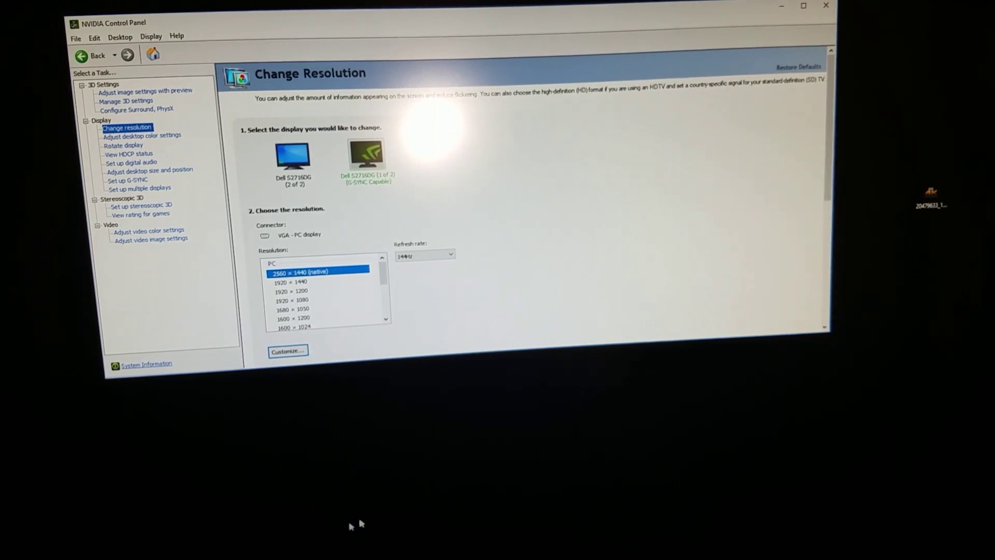
- Browse the Technology stories on the MSN start page and return to My Feed
scroll("down", 3)
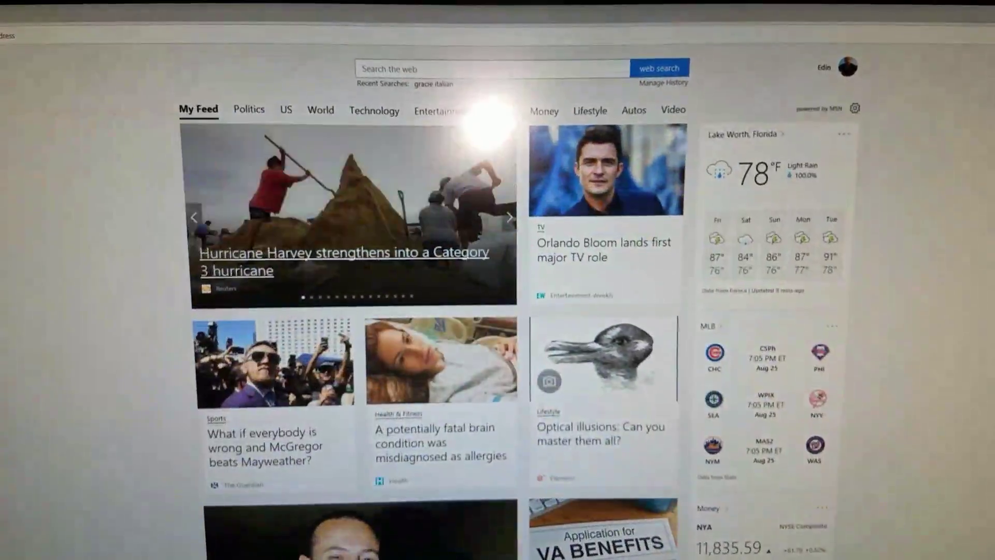
left_click(438, 109)
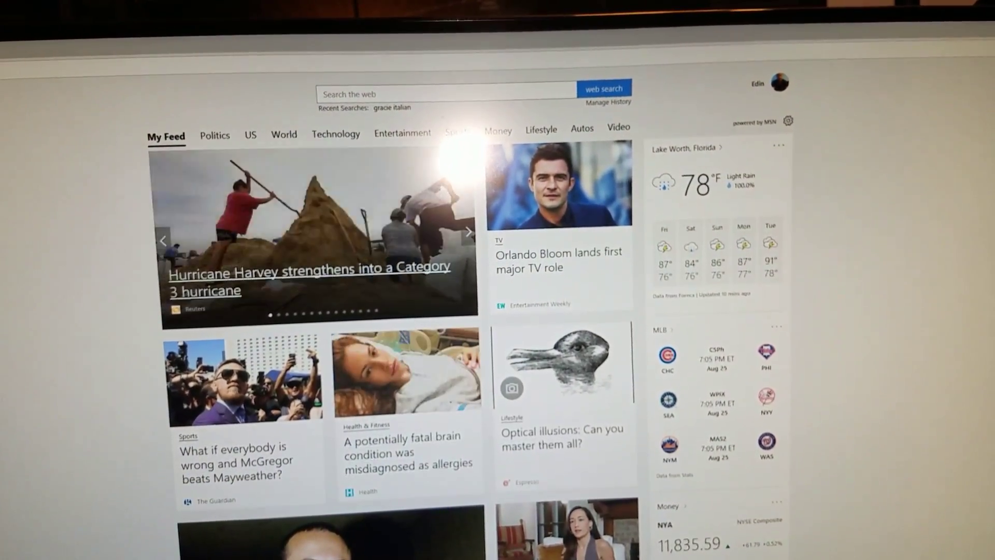
left_click(335, 134)
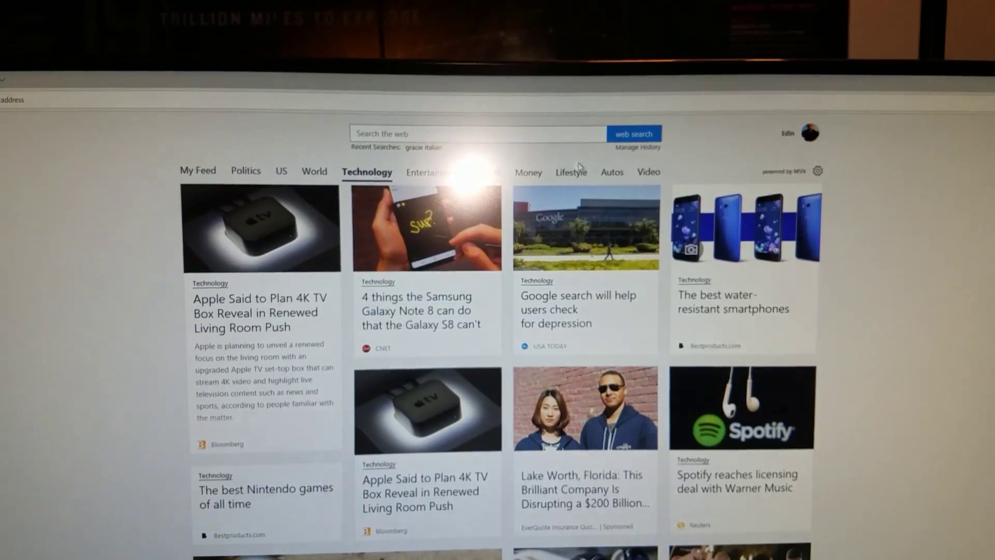
left_click(612, 169)
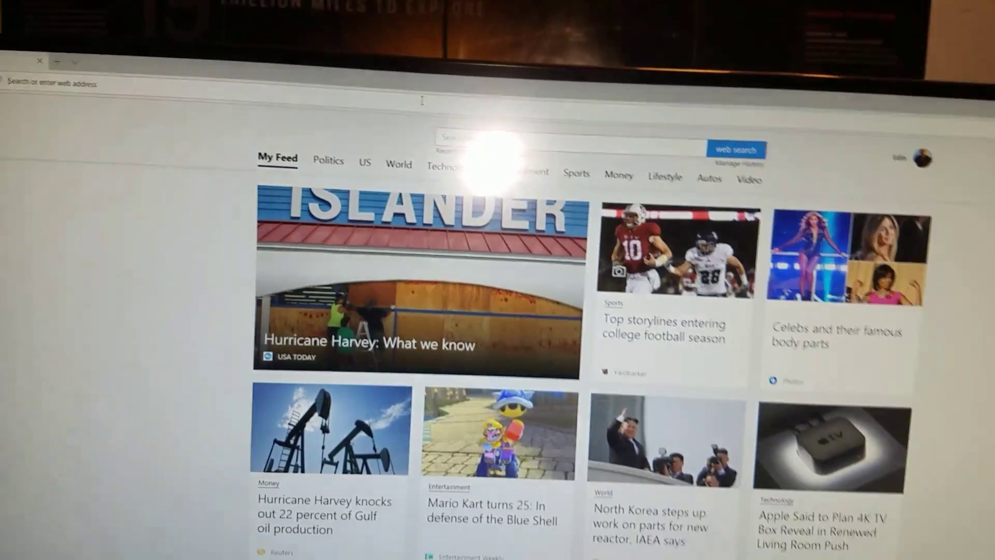
- Start a web lookup for 'ign' in the address bar
type("ign")
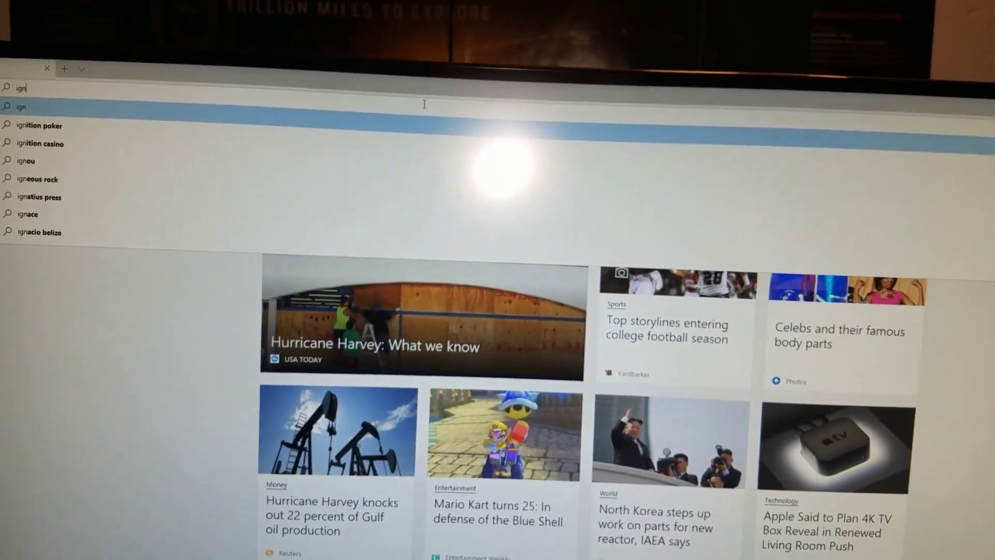